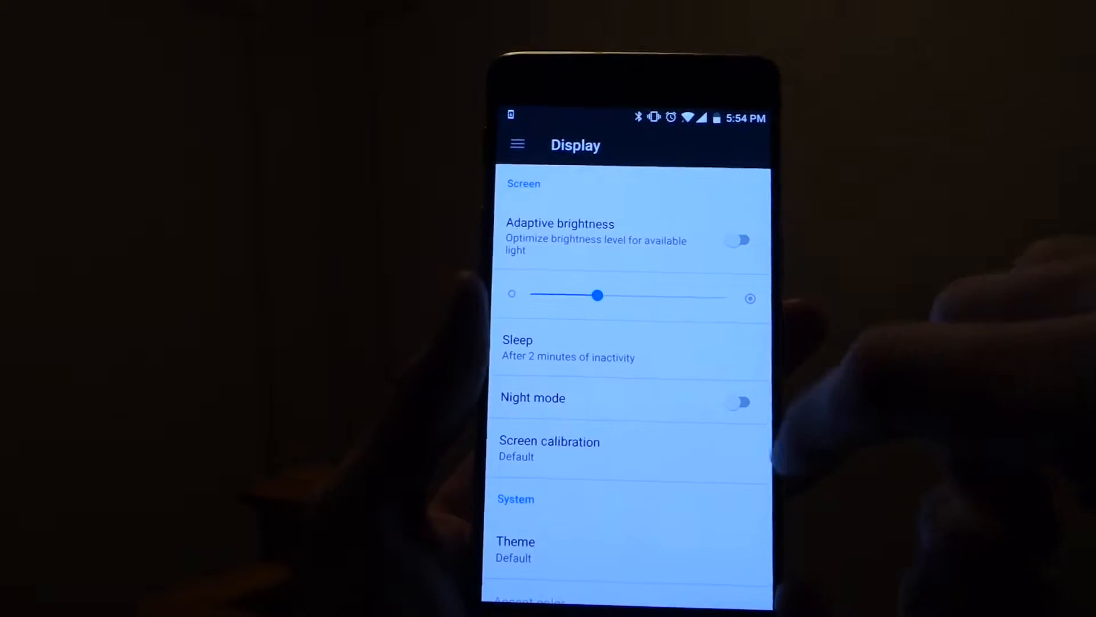
- Switch the phone to the Dark theme with a Blue accent from the Display page
scroll("down", 3)
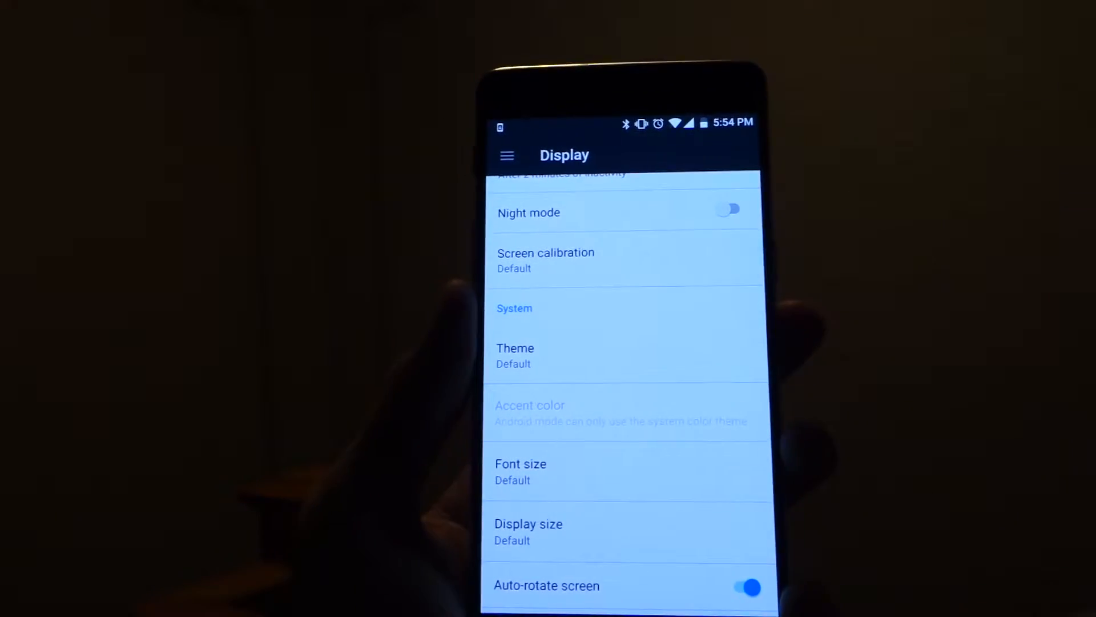
left_click(515, 356)
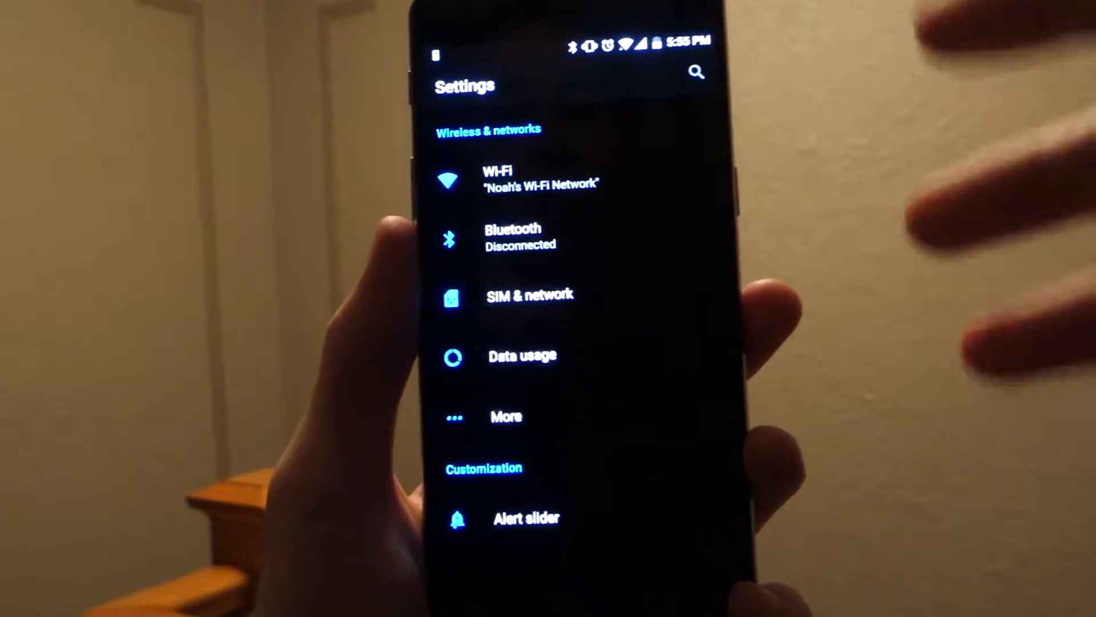
- Return to the Display settings page showing Theme Dark and Accent color Blue
scroll("down", 3)
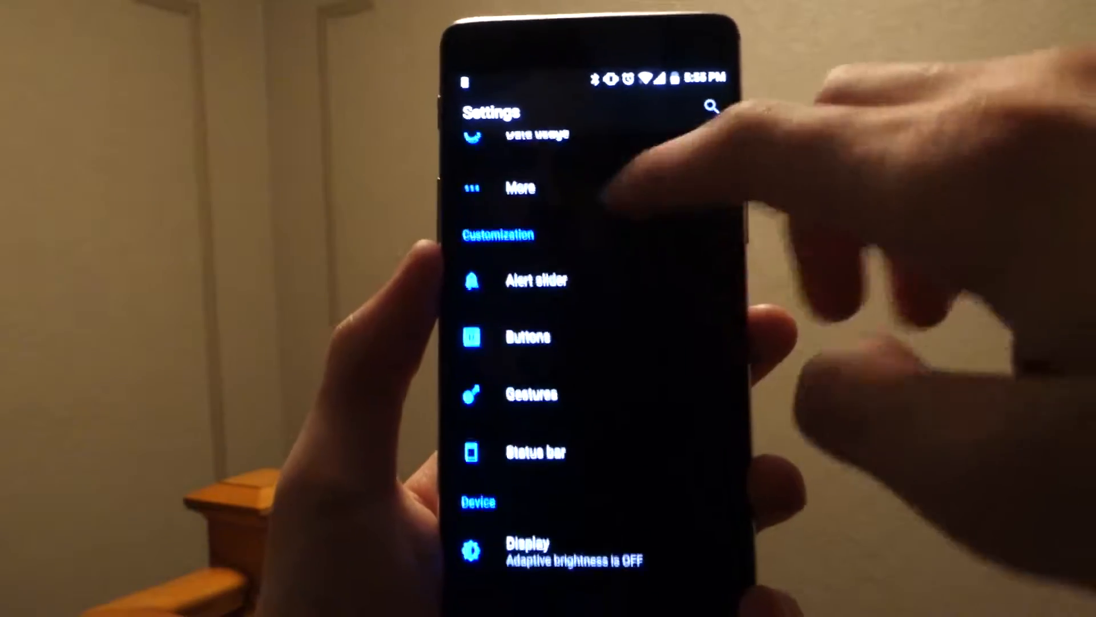
left_click(529, 551)
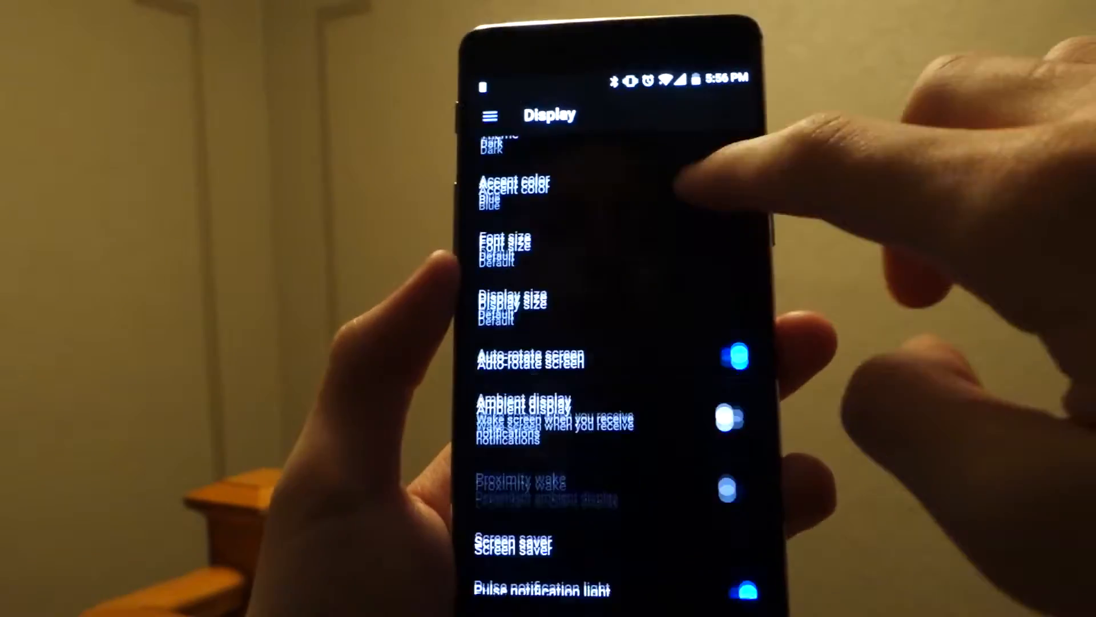
- Set Display size to Small, then reach the Gestures settings page
left_click(510, 307)
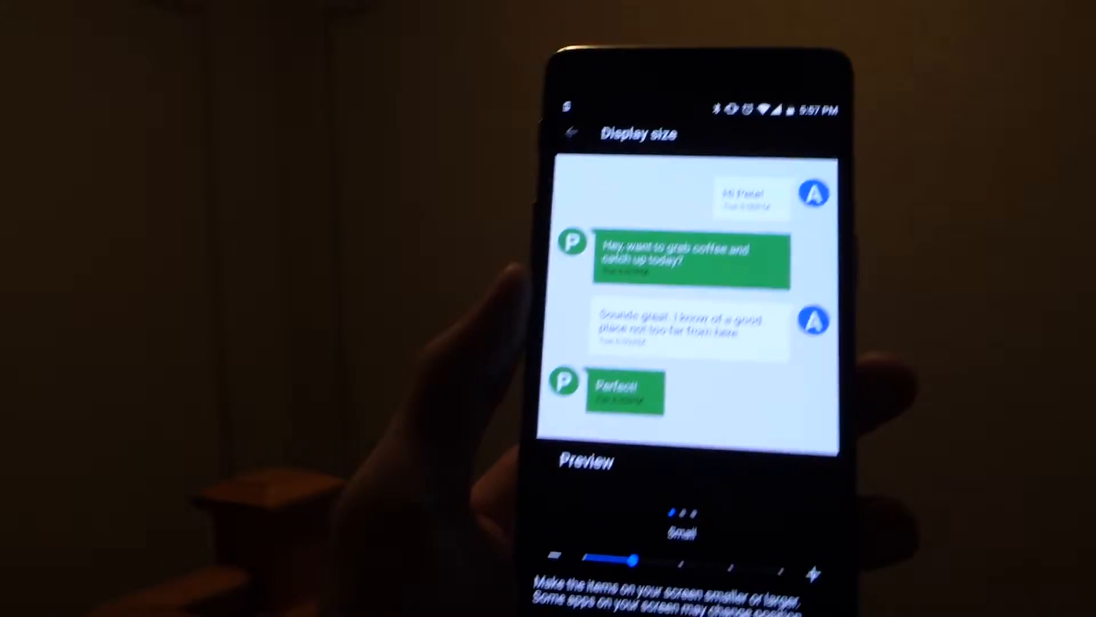
left_click(572, 131)
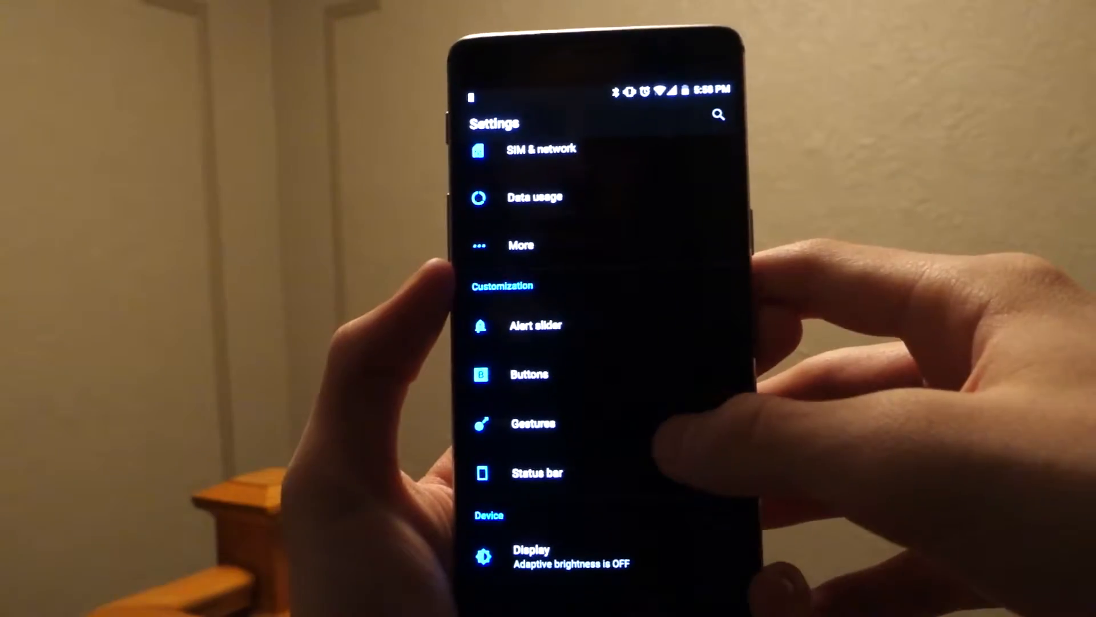
left_click(532, 424)
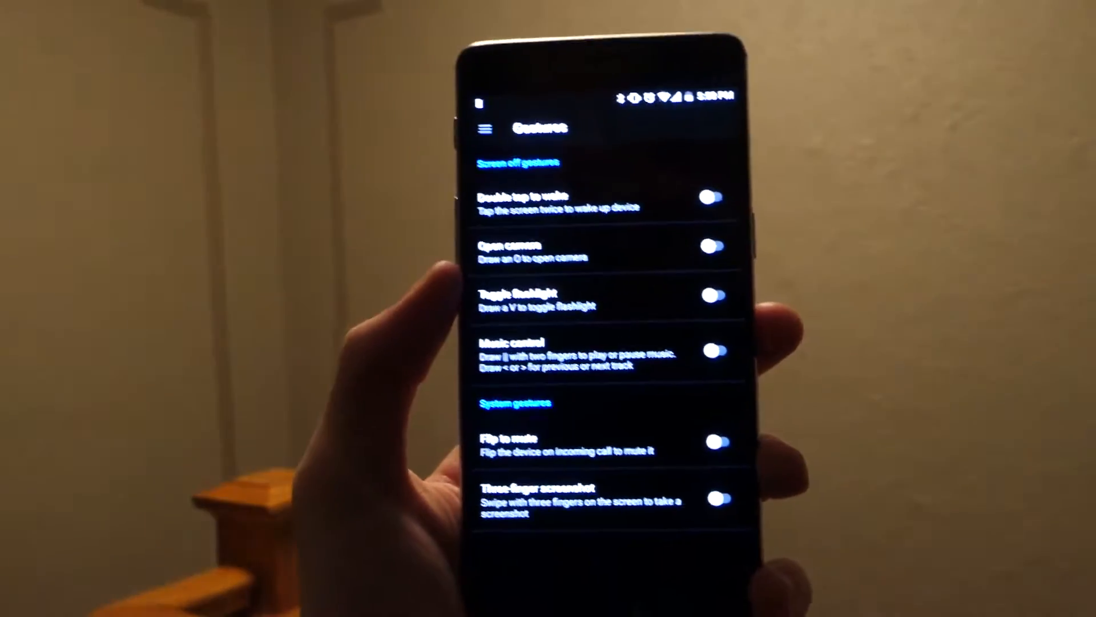